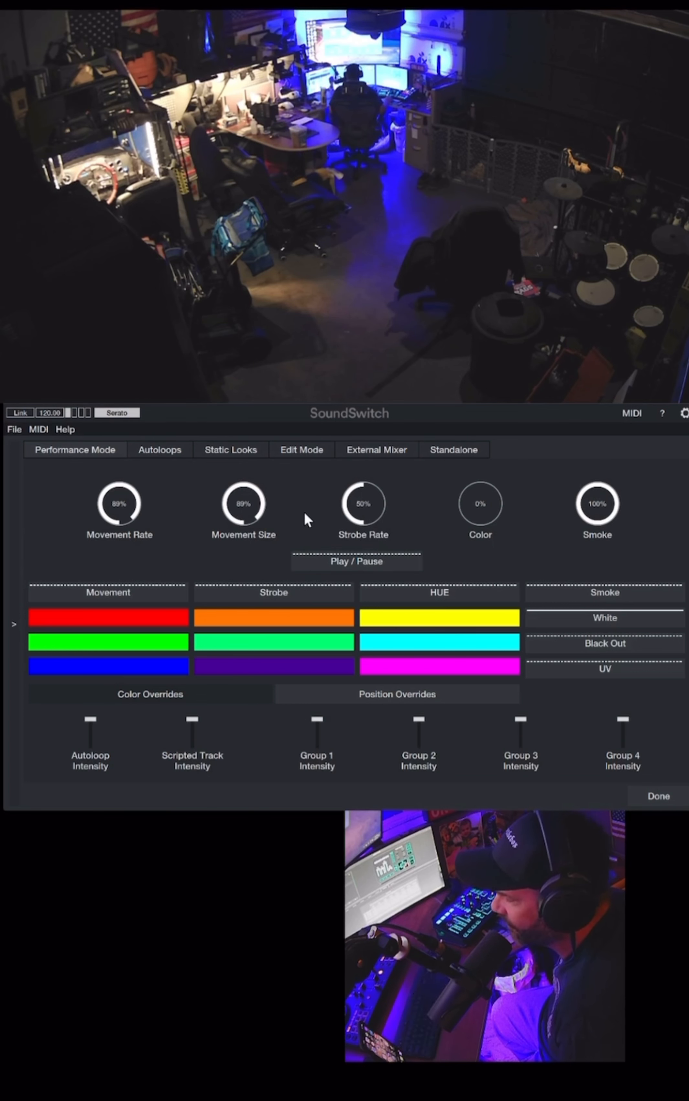
mouse_move(56, 453)
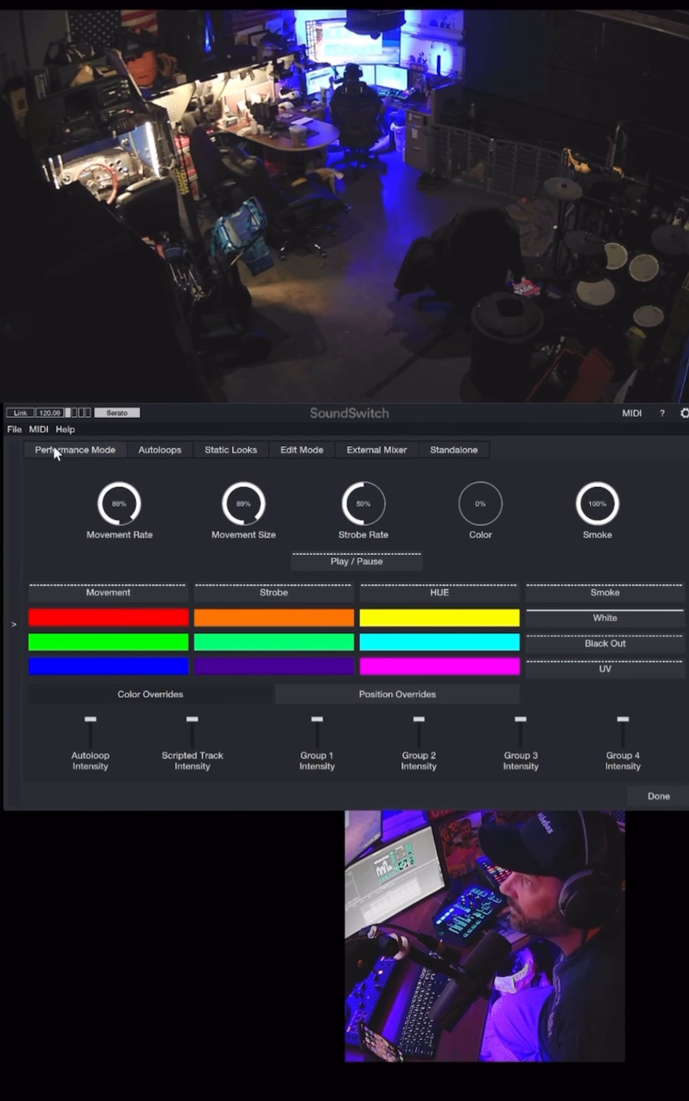
mouse_move(62, 488)
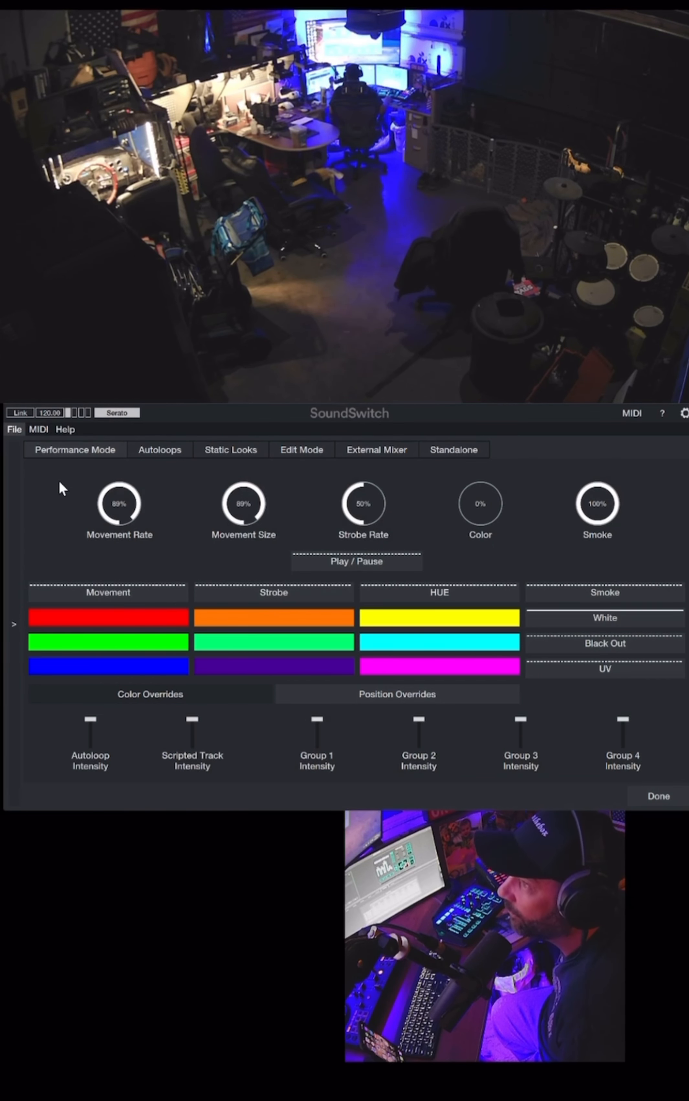
Leave the Performance Mode controls and return to the Edit / Perform start screen
click(658, 796)
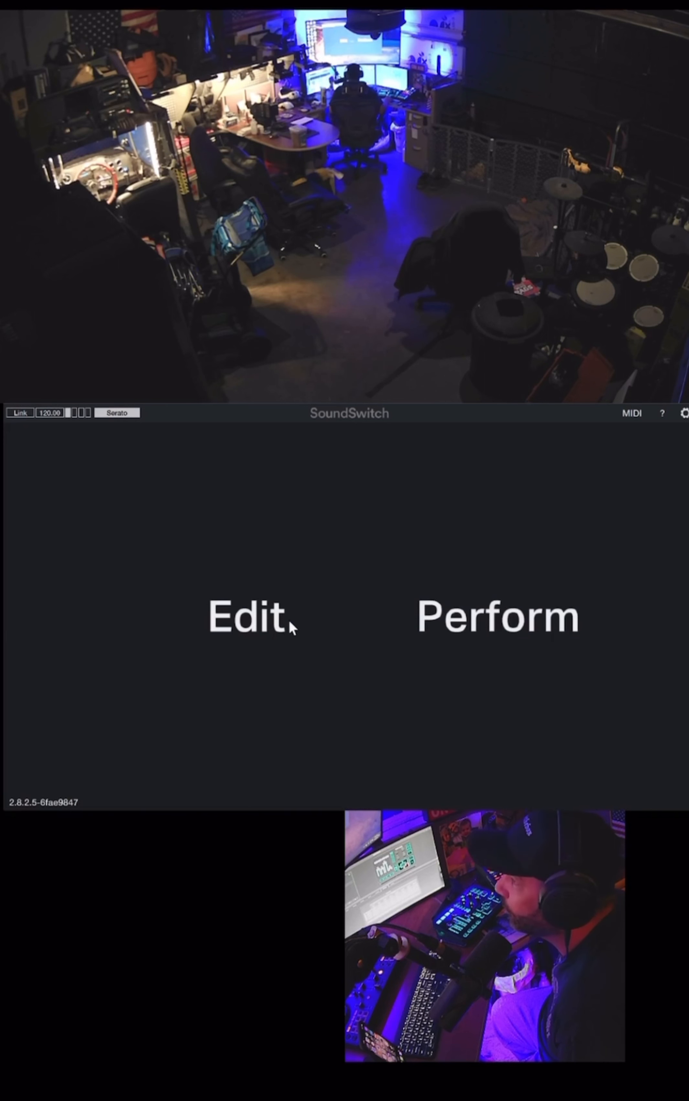
Enter Edit mode to review Universe One's fixture patch of moving heads, laser and haze
click(248, 617)
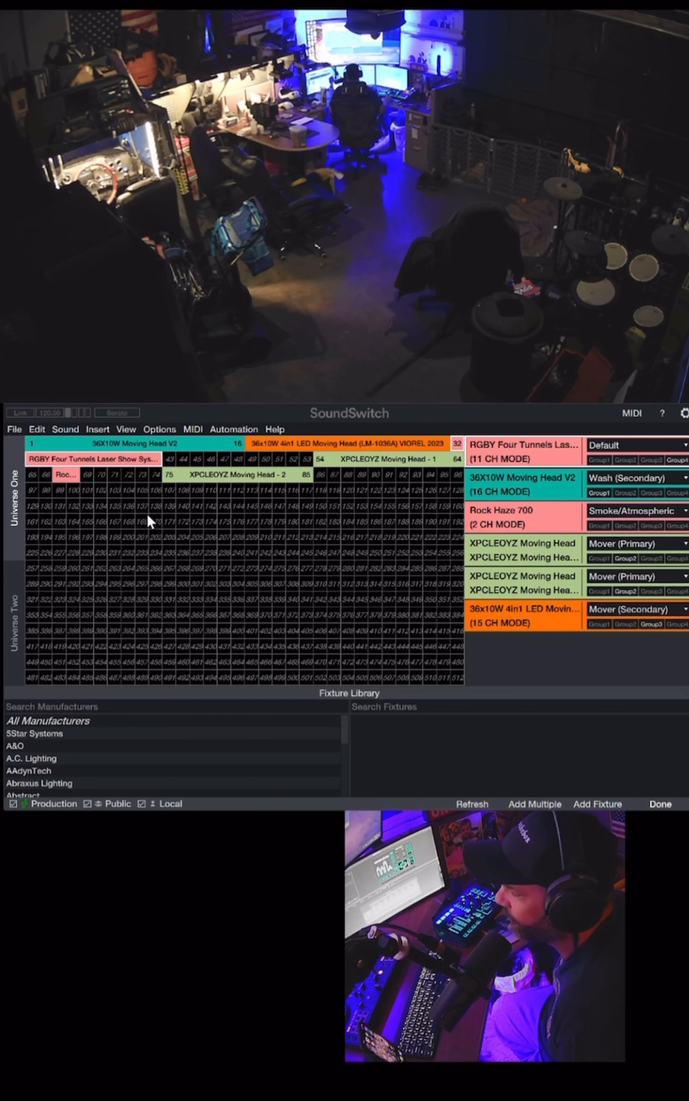
mouse_move(259, 523)
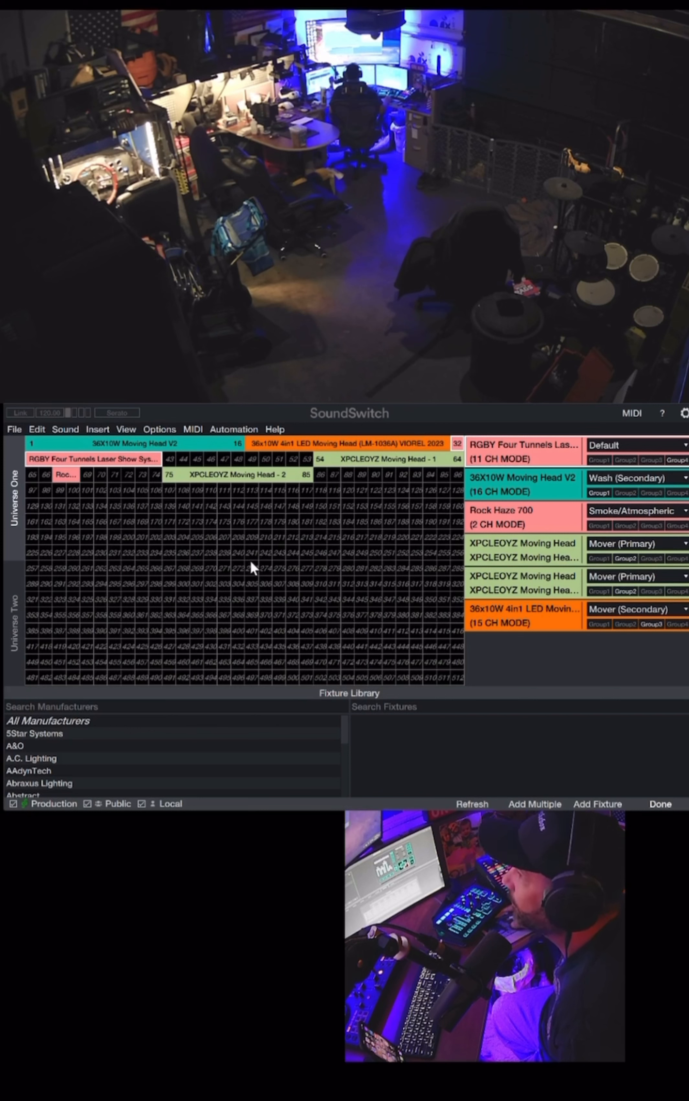
mouse_move(516, 588)
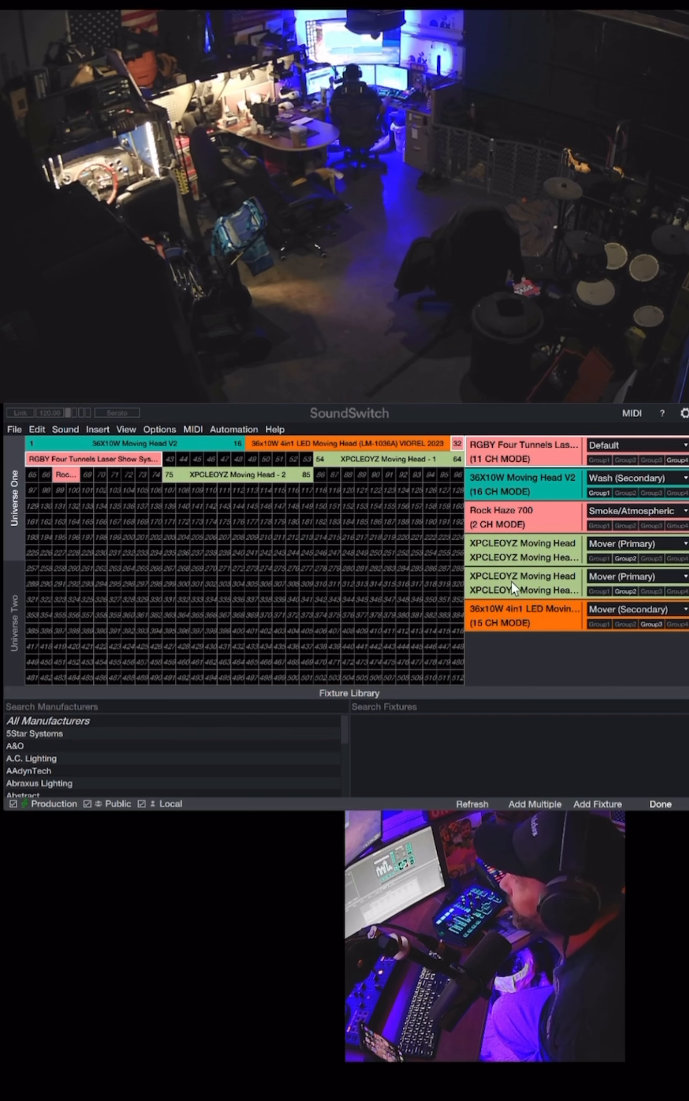
mouse_move(517, 586)
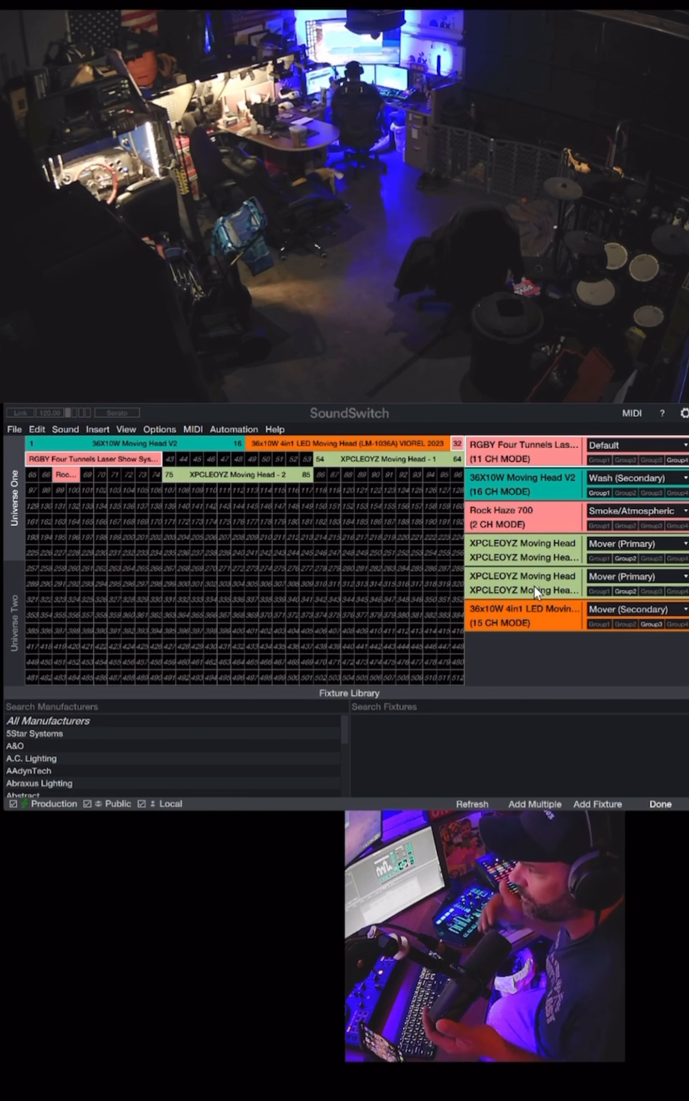
mouse_move(541, 637)
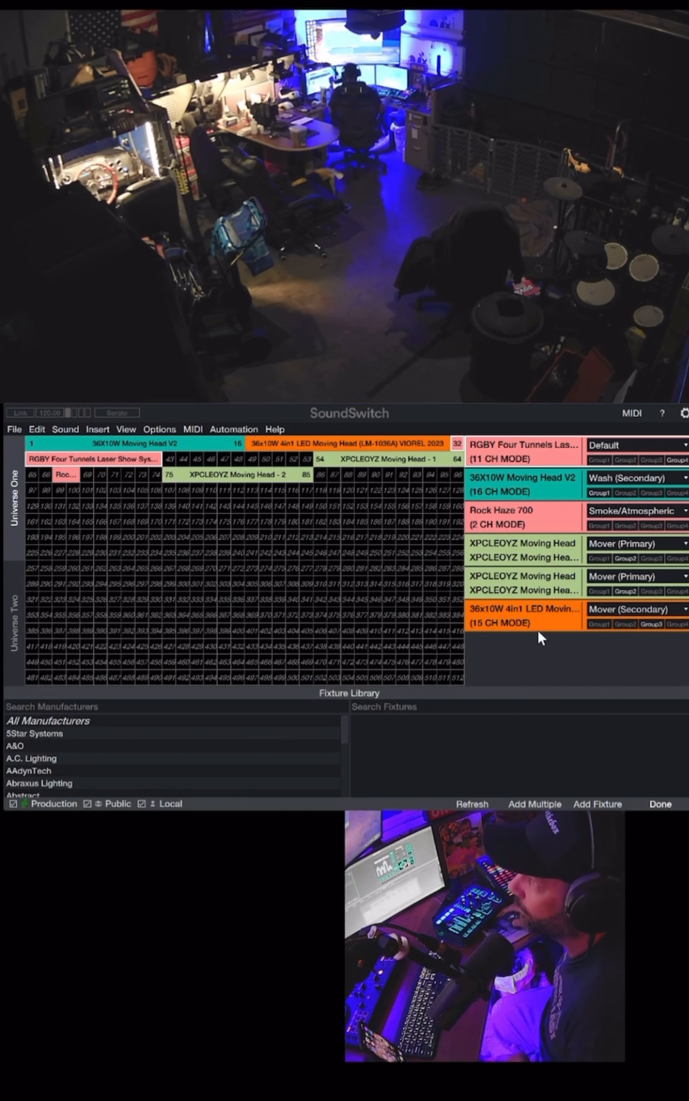
mouse_move(274, 508)
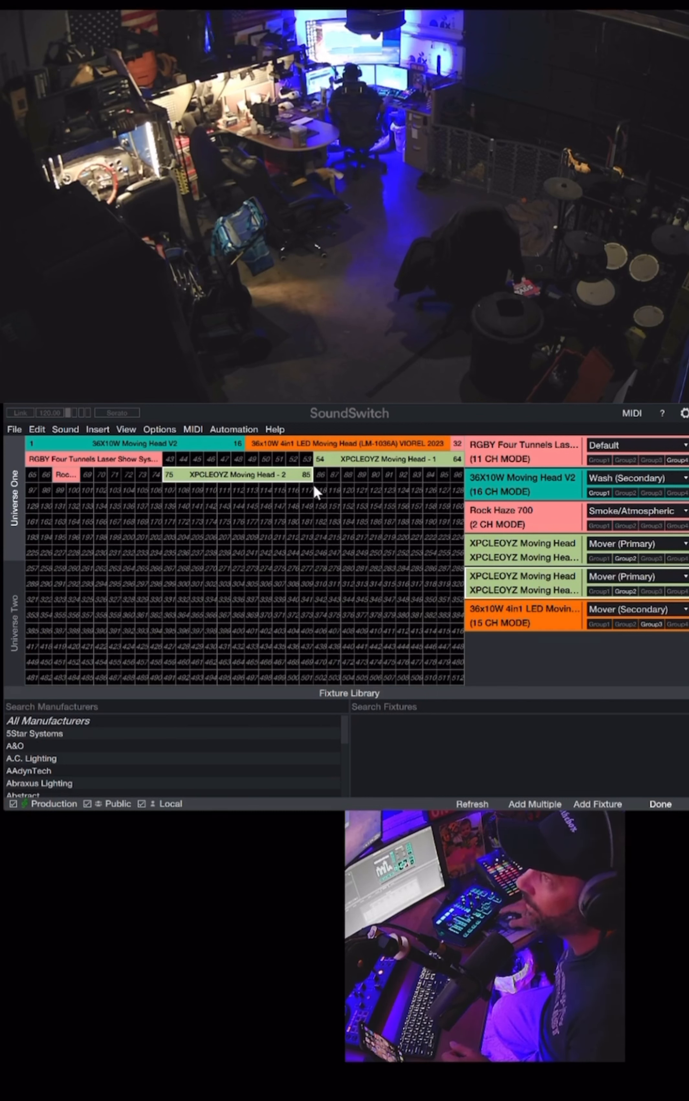
mouse_move(45, 552)
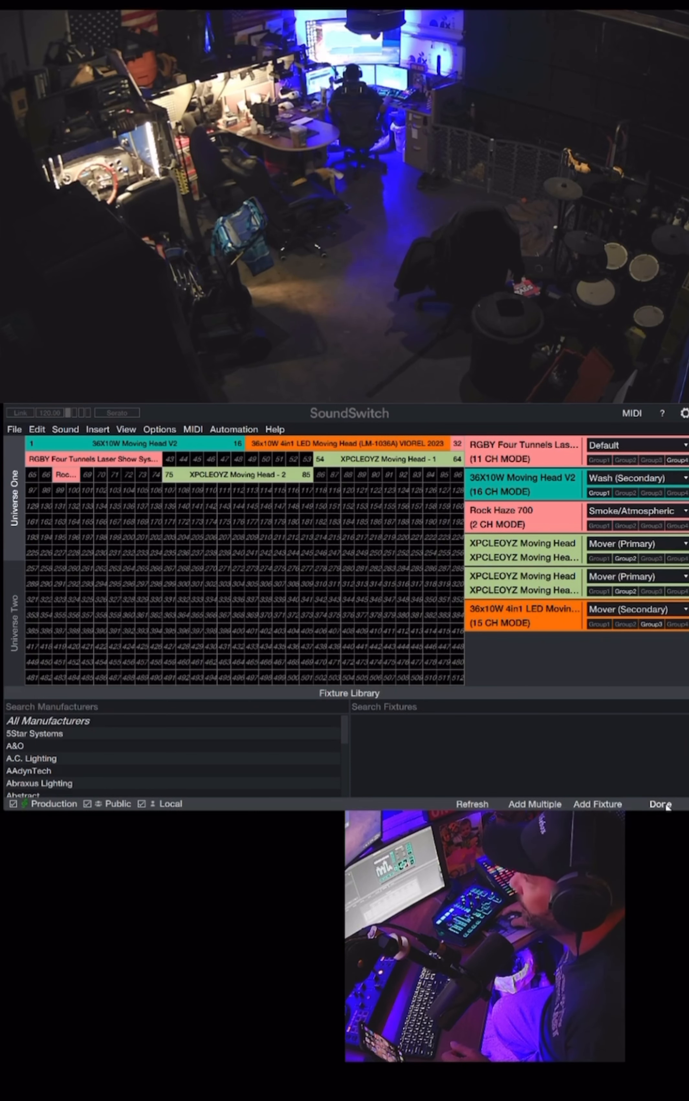
Finish the fixture setup and bring up the track editing timeline
click(658, 804)
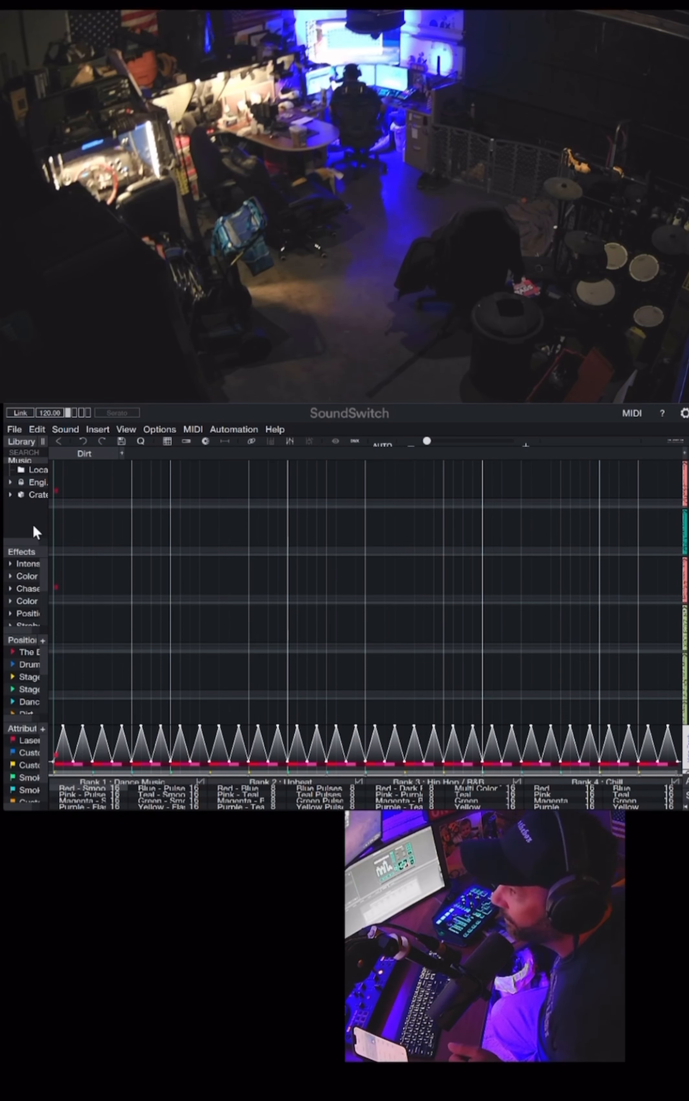
mouse_move(98, 506)
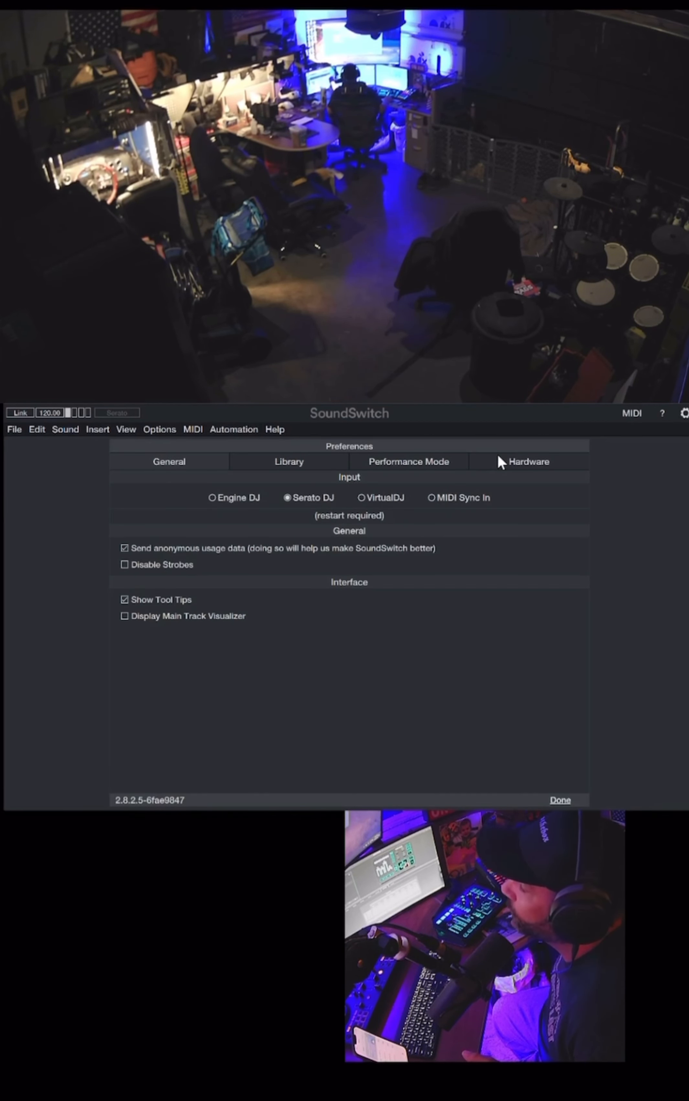
Enable Philips Hue in Preferences, connect the bridge and choose the Dj Scene entertainment area
click(529, 461)
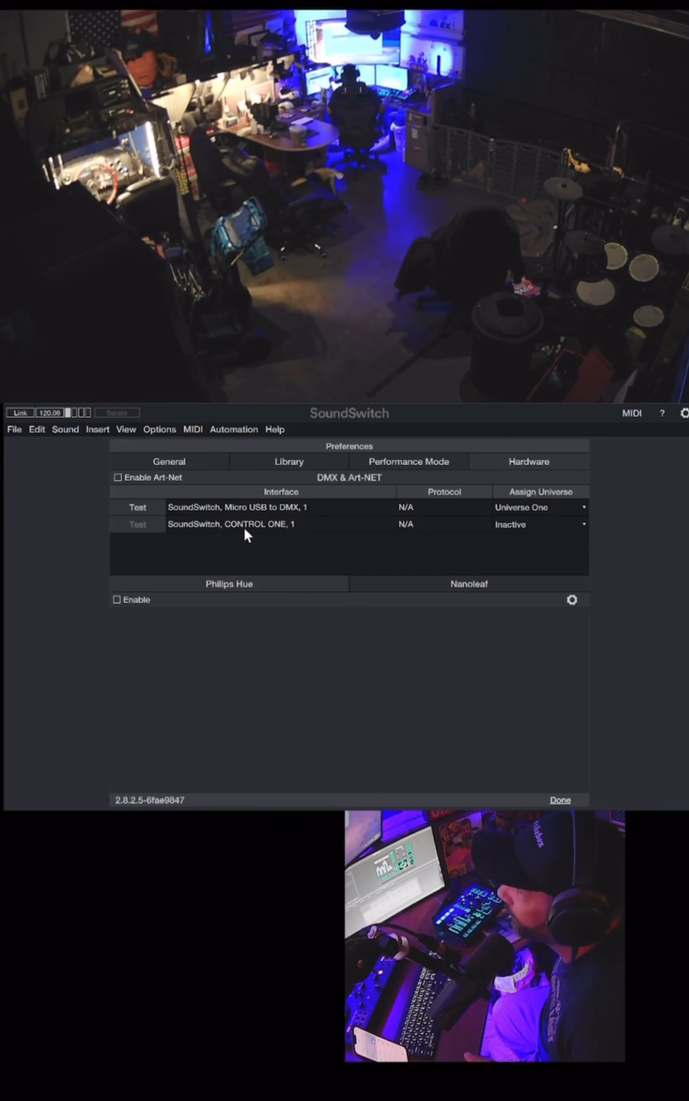
click(117, 598)
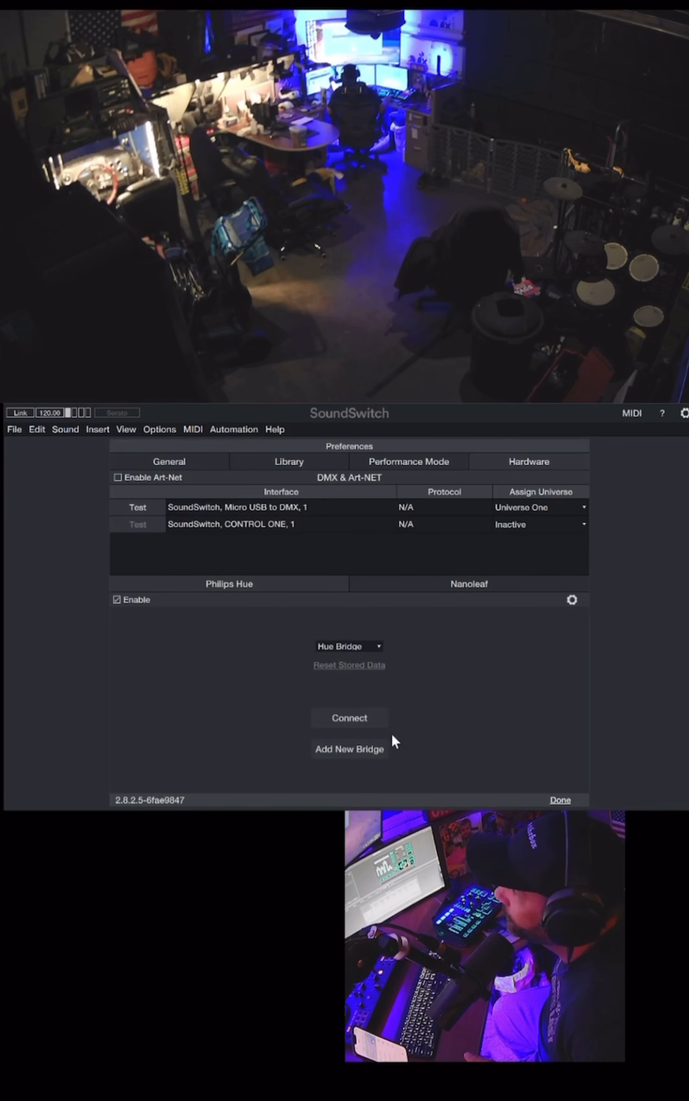
click(349, 717)
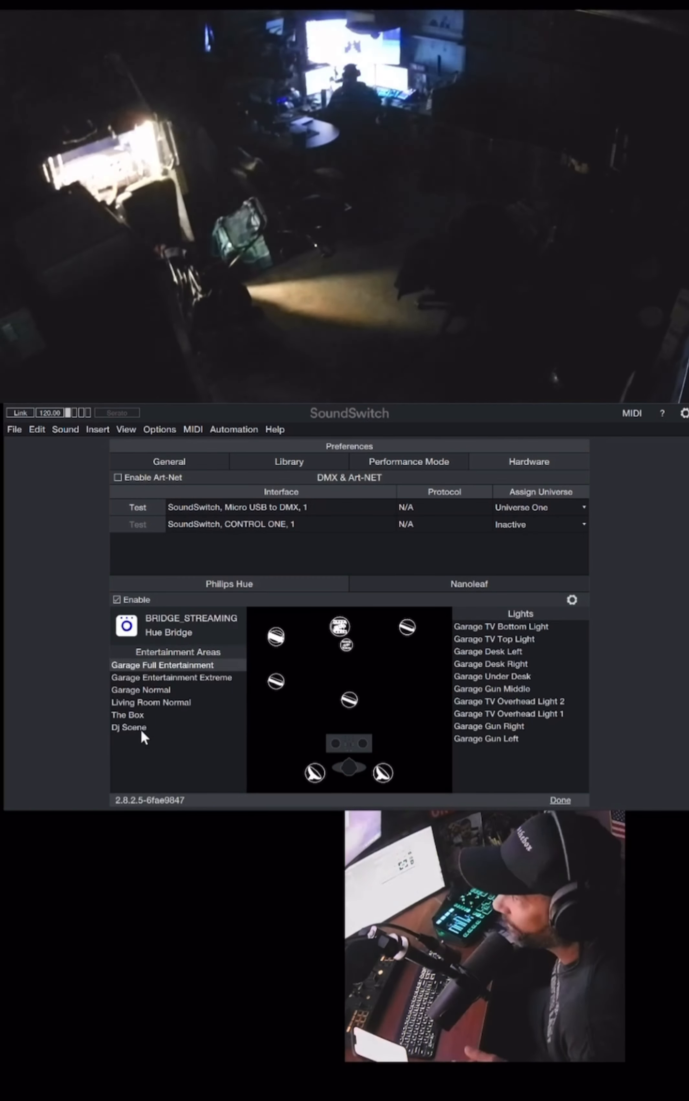
click(128, 727)
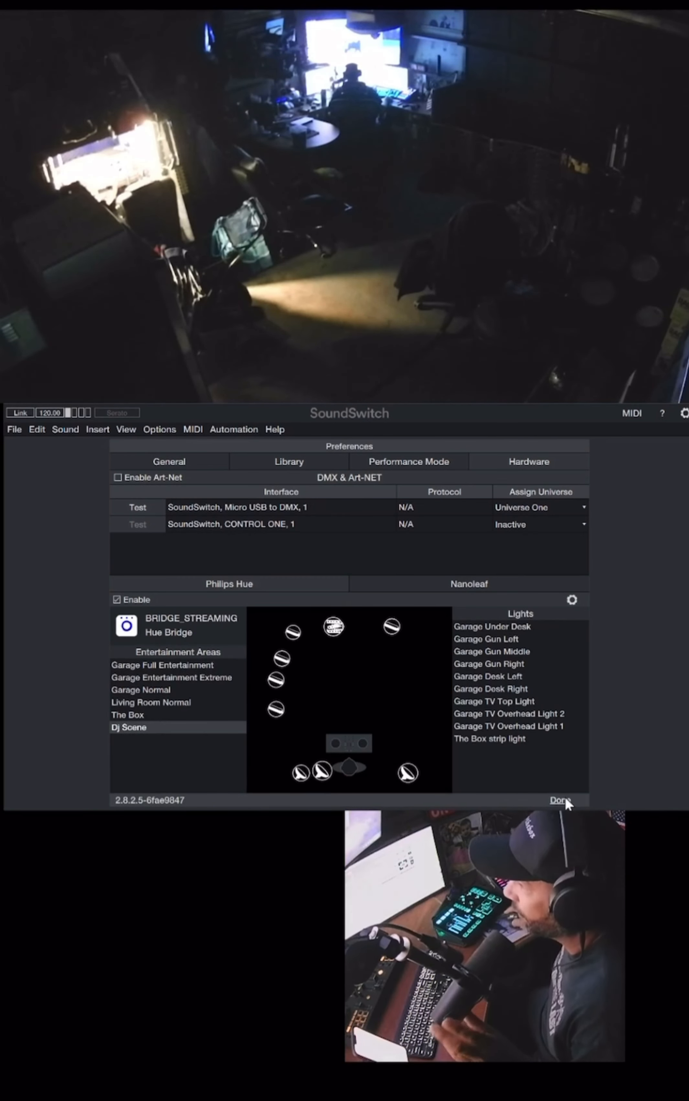
Close Preferences and return to the editing timeline
click(559, 800)
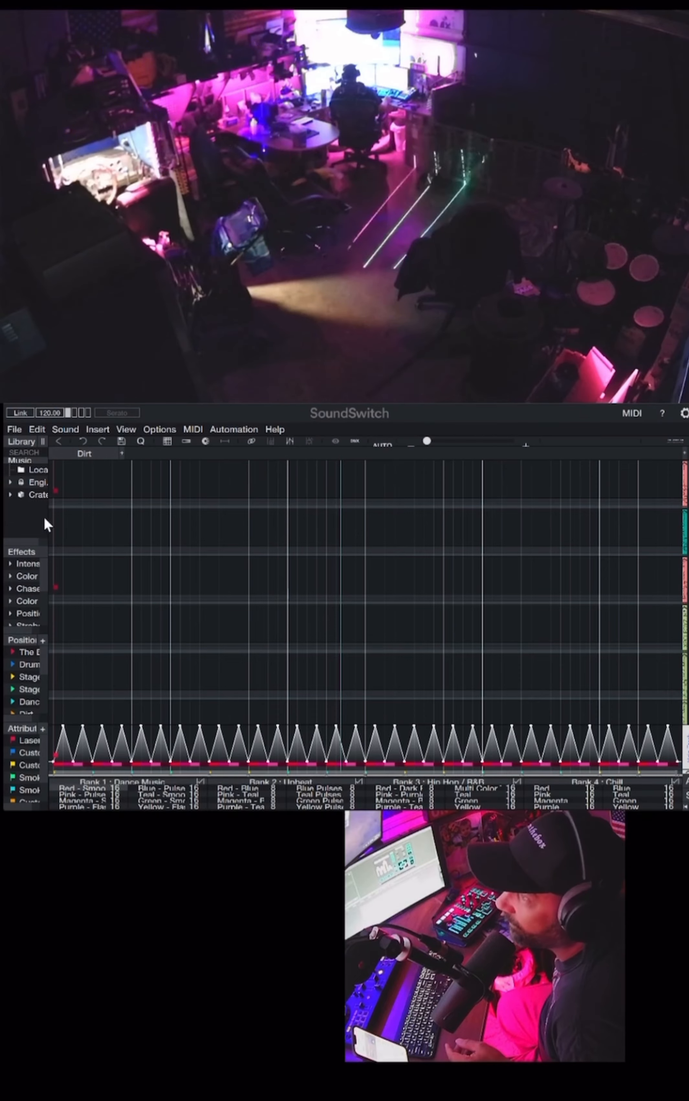
Load a track from Crates so its auto-scripted INTRO and MAIN 1 cues fill the timeline
click(39, 470)
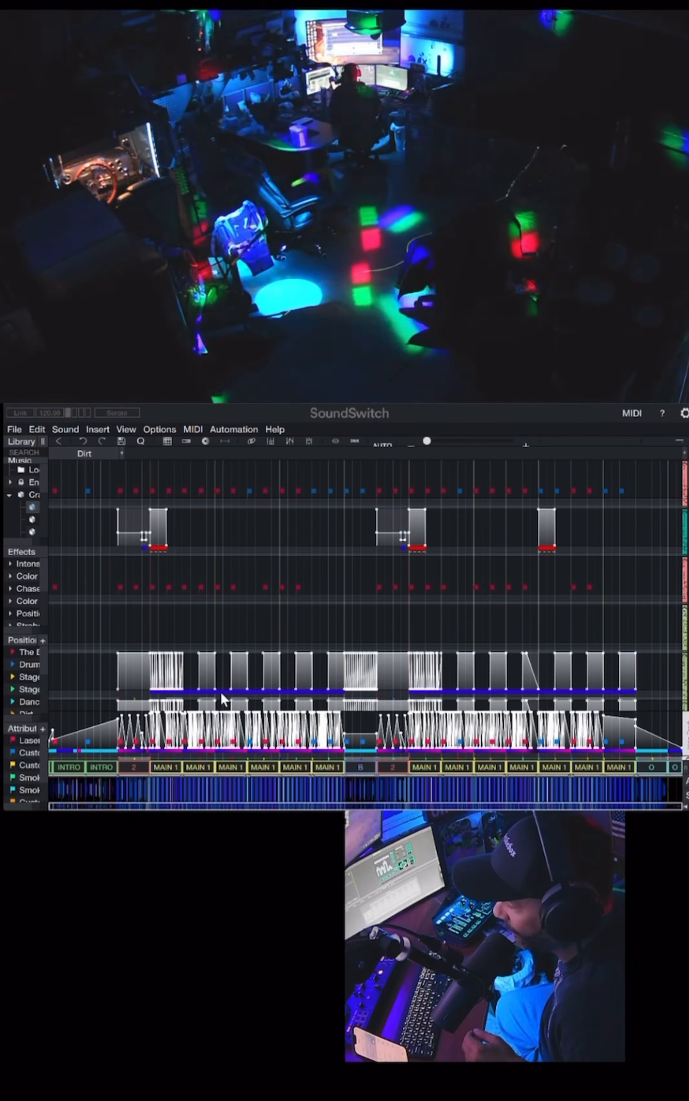
mouse_move(339, 668)
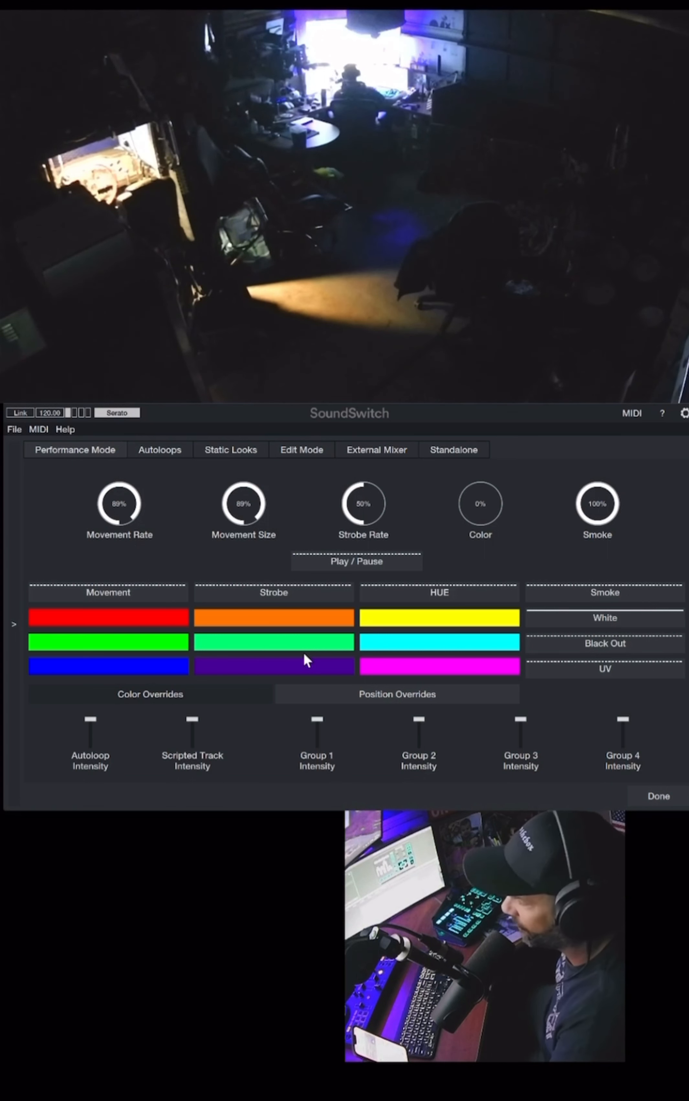
mouse_move(292, 616)
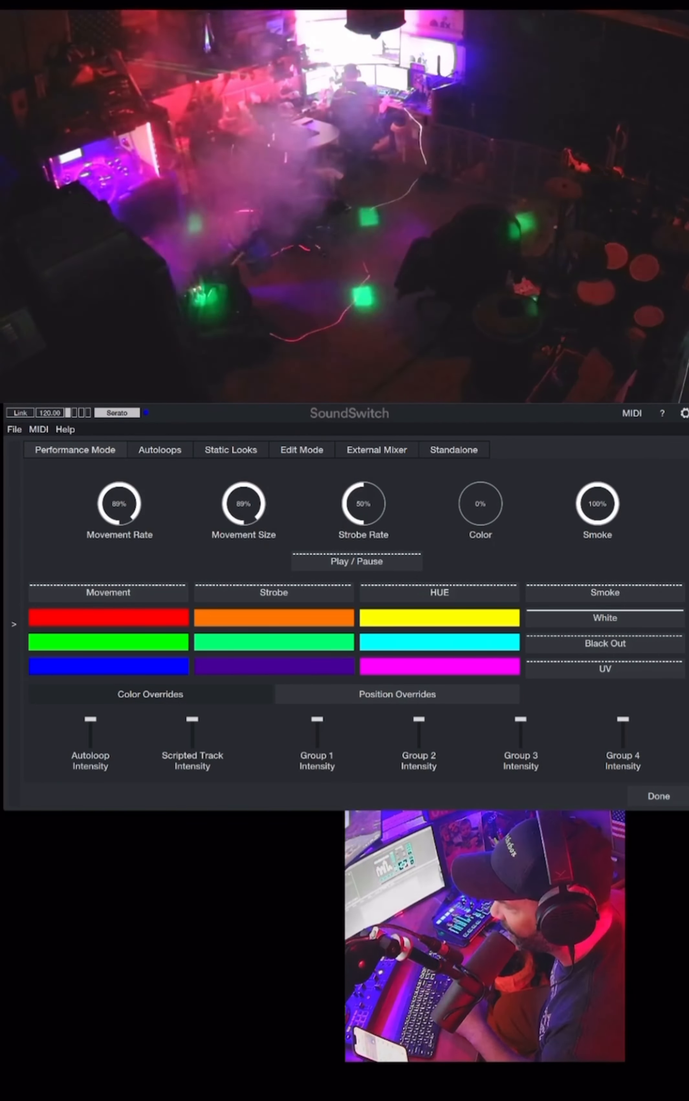
Show the Performance Mode side panel with Link, BPM TAP and Beat Shift controls
click(273, 665)
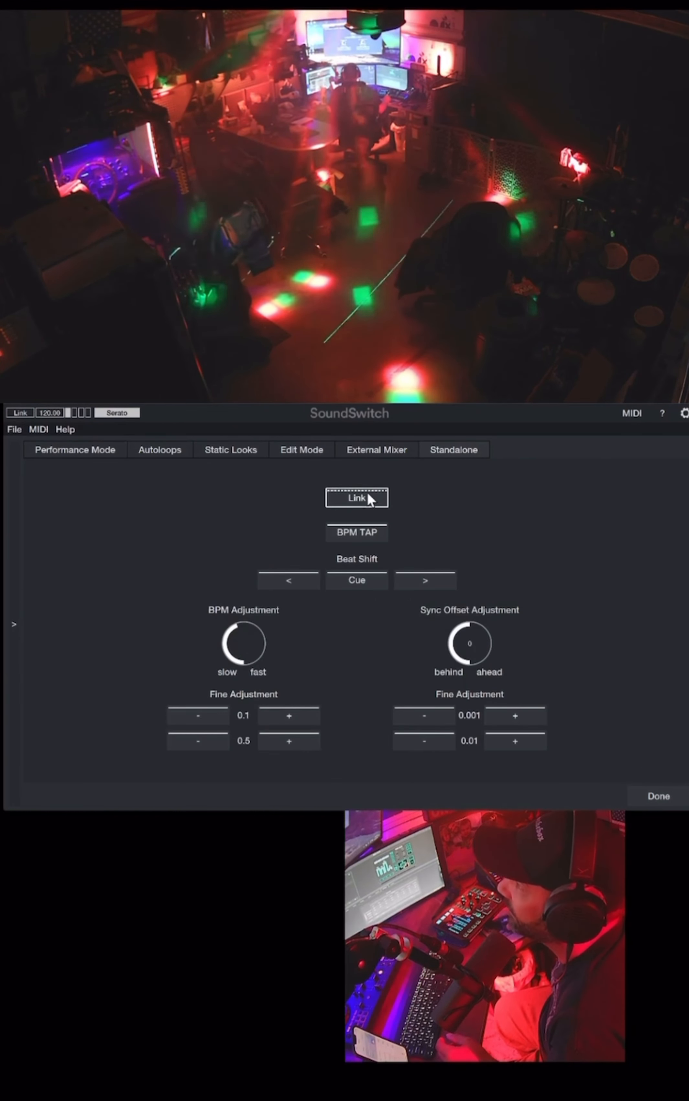
Turn on Link and tap in the beat so the tempo reads 101.37 BPM
click(357, 497)
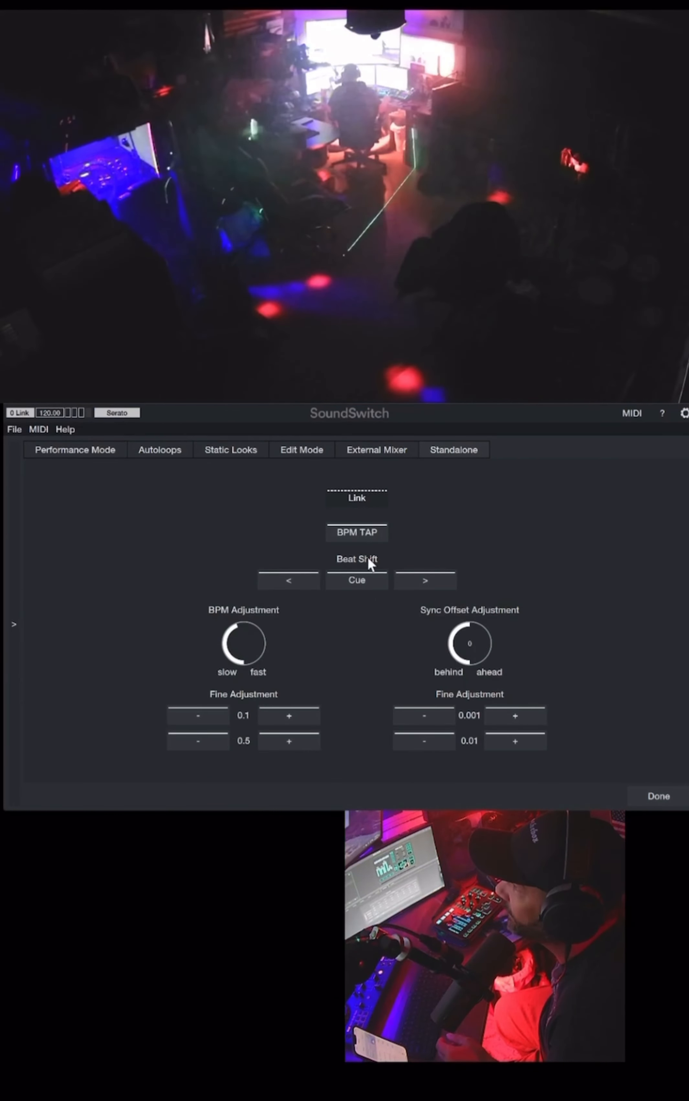
click(357, 532)
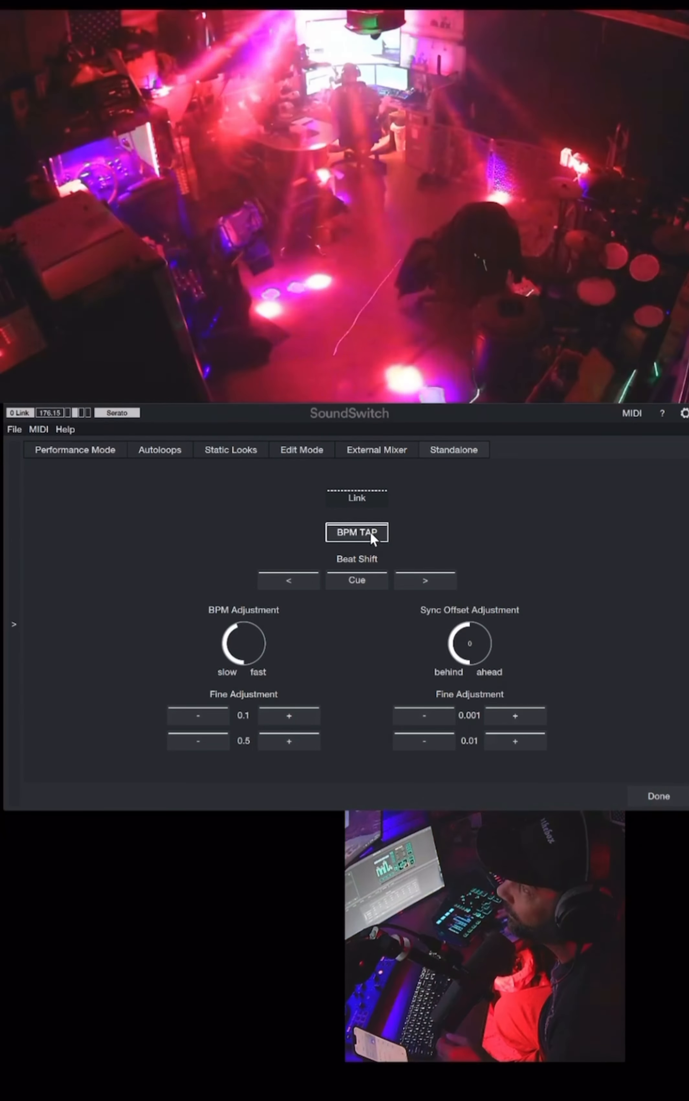
click(356, 531)
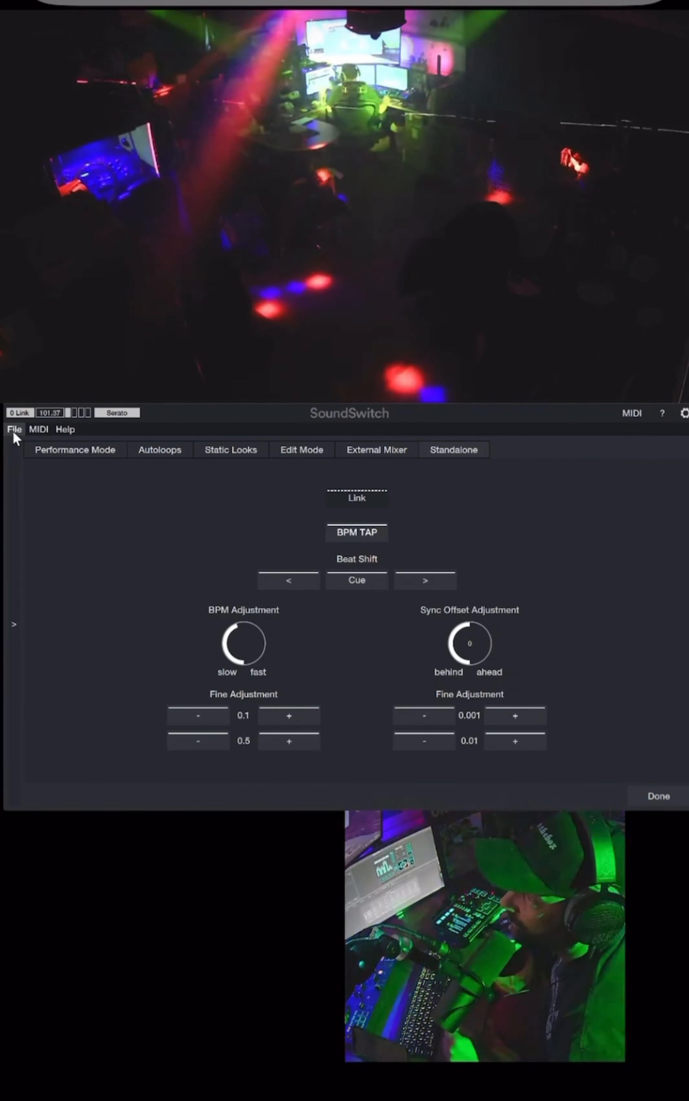
click(658, 795)
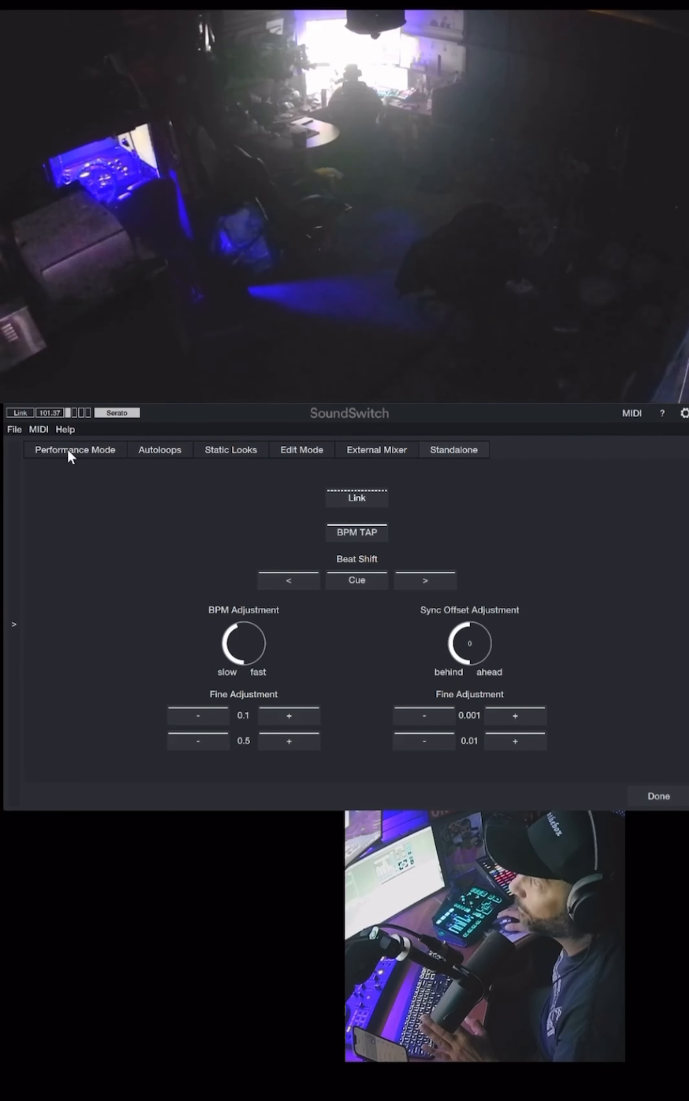
Exit Performance Mode and reopen Edit mode on the empty timeline
click(74, 449)
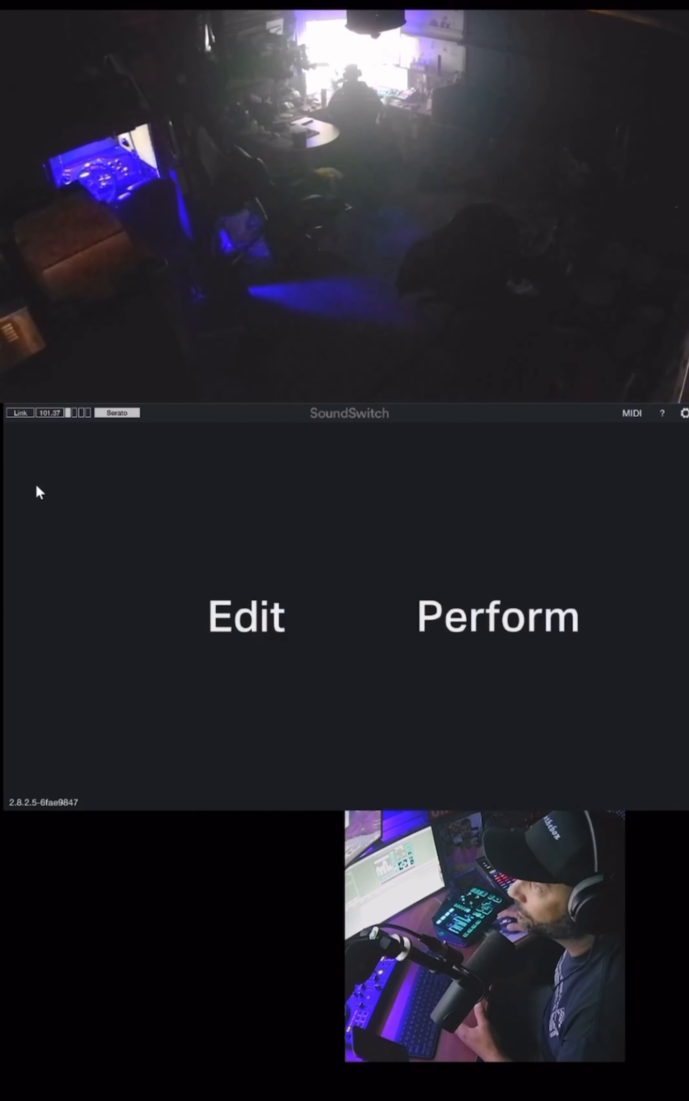
click(246, 617)
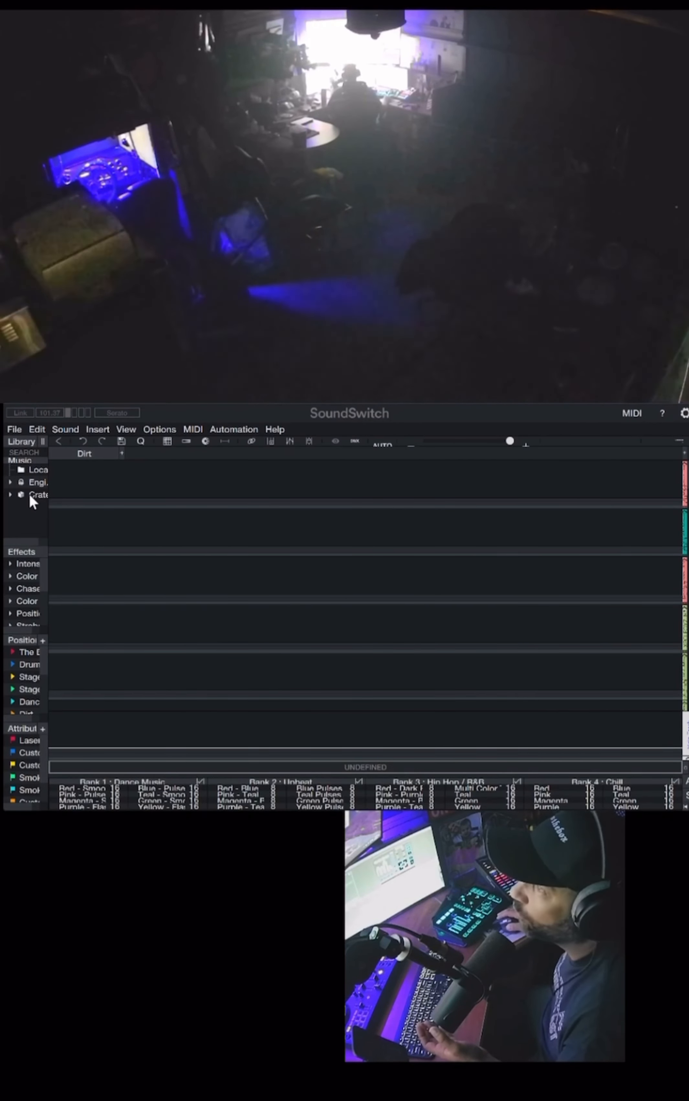
Load another track from Crates so its auto-scripted effects fill the timeline
click(12, 495)
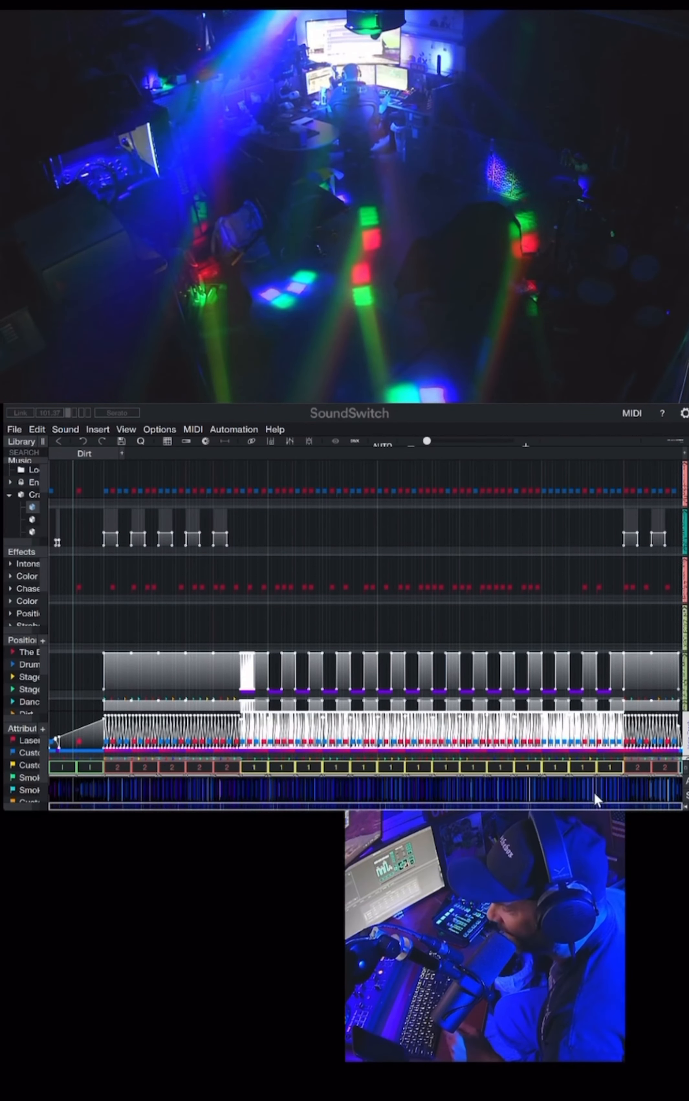
mouse_move(402, 755)
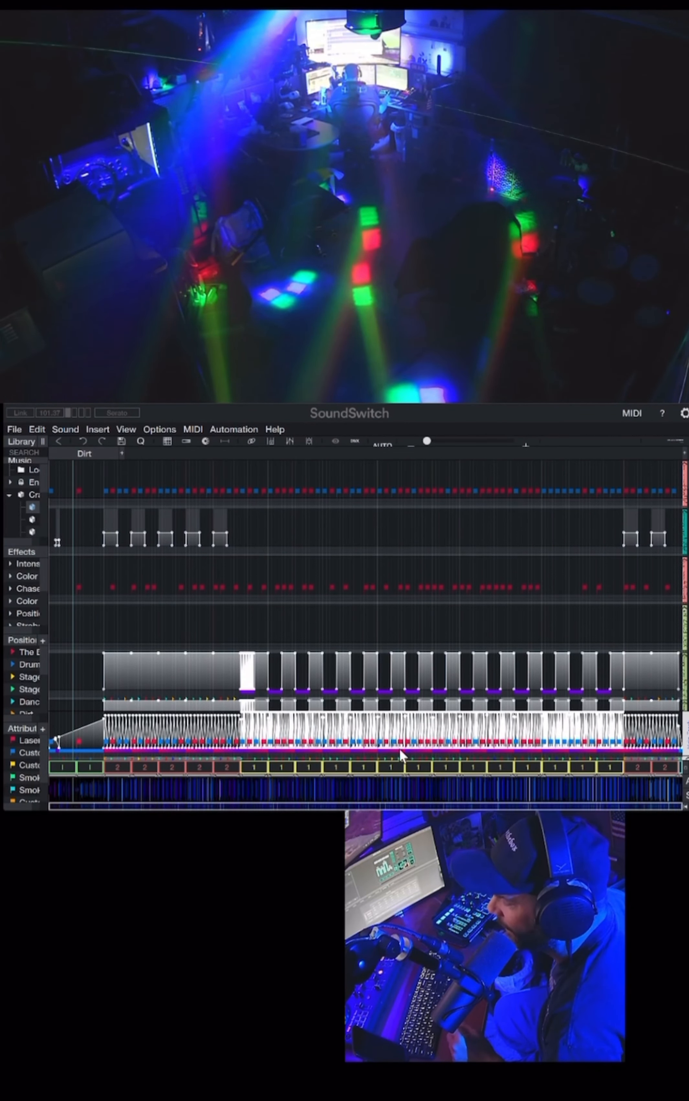